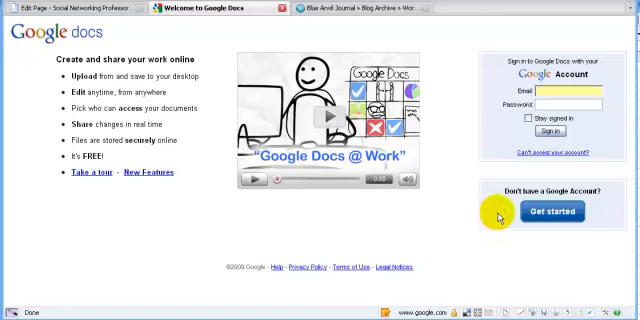
{"action": "mouse_move", "coordinate": [496, 204]}
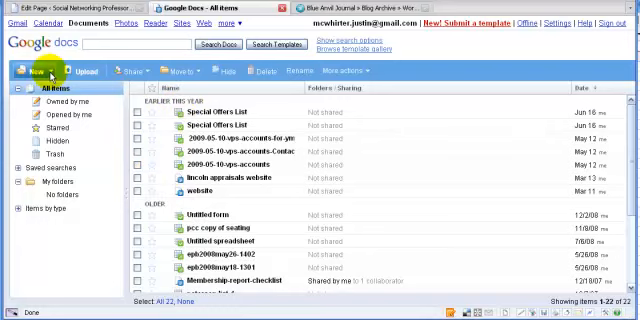
Start a new blank spreadsheet from the New menu.
{"action": "left_click", "coordinate": [36, 72]}
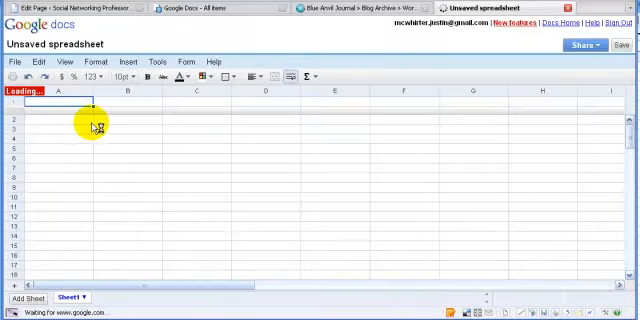
{"action": "mouse_move", "coordinate": [180, 132]}
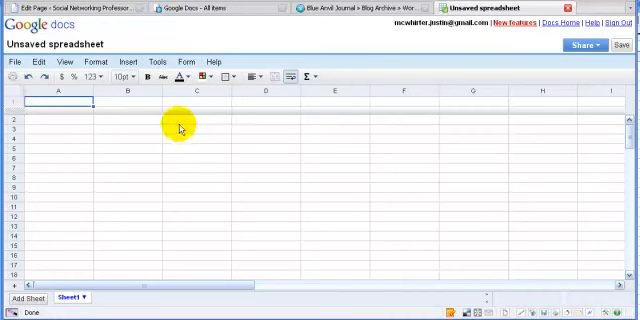
Enter 'First' to begin the First Name header in row 1.
{"action": "type", "text": "F"}
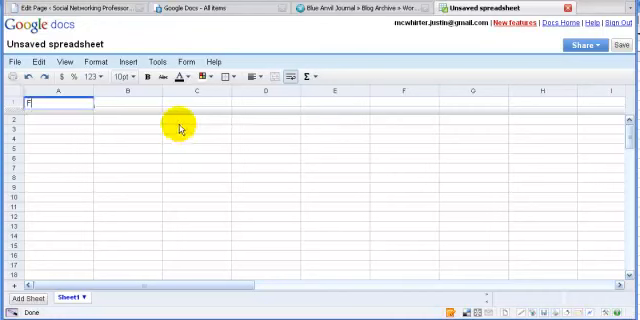
{"action": "type", "text": "First"}
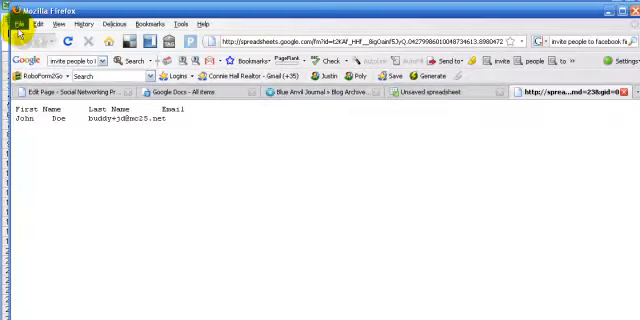
Bring up Firefox's File menu to reach the page-saving options.
{"action": "left_click", "coordinate": [12, 24]}
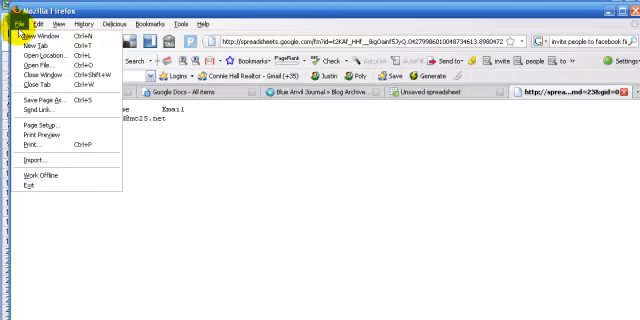
{"action": "mouse_move", "coordinate": [40, 106]}
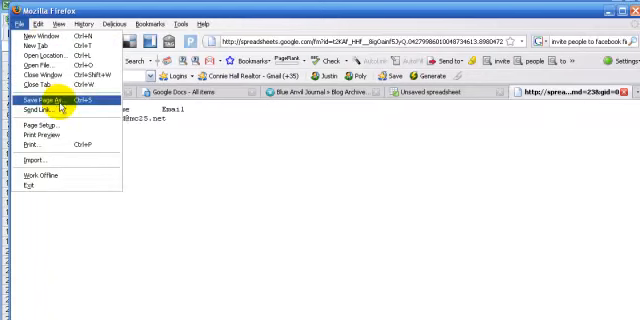
Save the exported page as 'contact' in My Documents with Save as type set to All Files.
{"action": "left_click", "coordinate": [40, 100]}
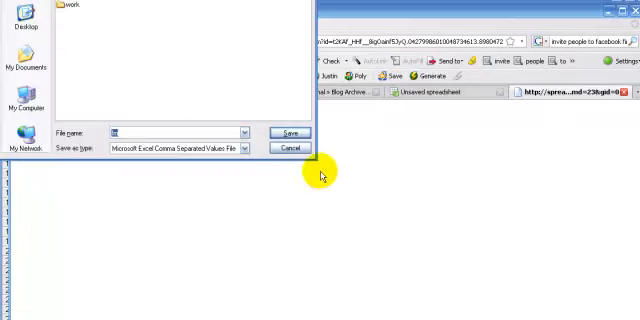
{"action": "left_click", "coordinate": [240, 136]}
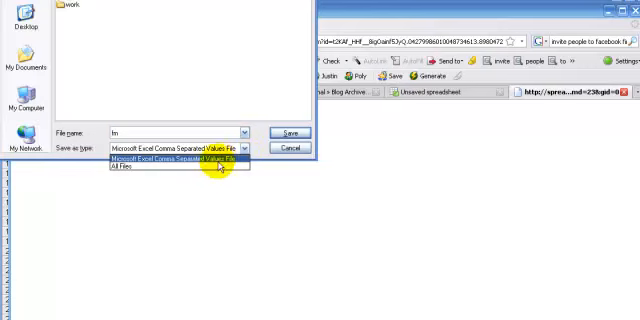
{"action": "left_click", "coordinate": [148, 180]}
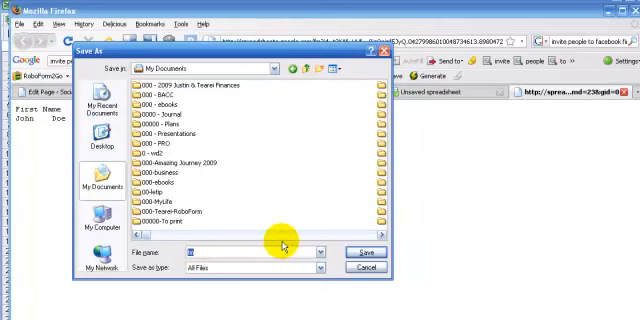
{"action": "type", "text": "contact-test-2.txt"}
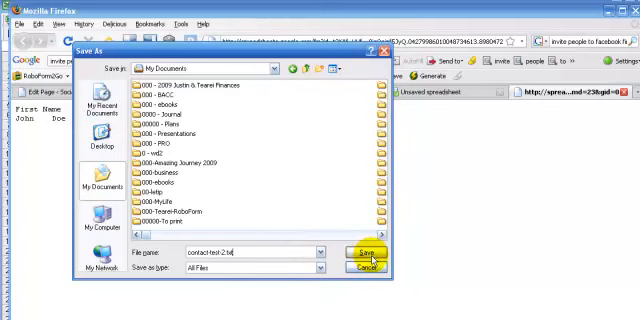
{"action": "left_click", "coordinate": [366, 252]}
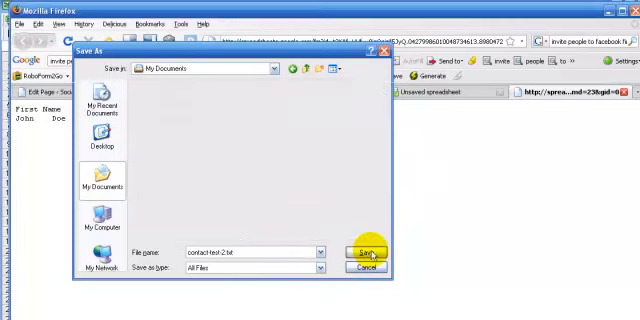
{"action": "left_click", "coordinate": [364, 252]}
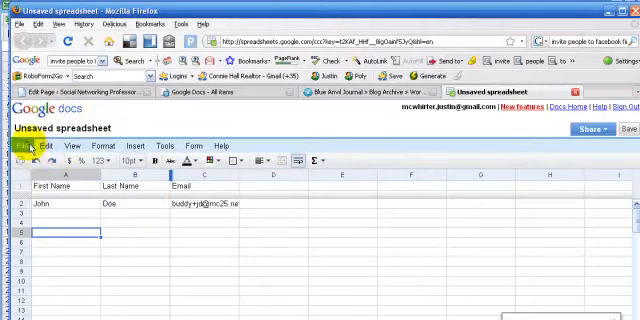
Trigger saving of the unsaved spreadsheet so Google Docs asks for a name.
{"action": "left_click", "coordinate": [20, 148]}
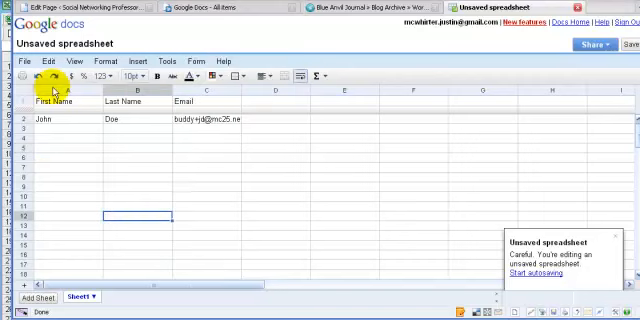
{"action": "left_click", "coordinate": [16, 60]}
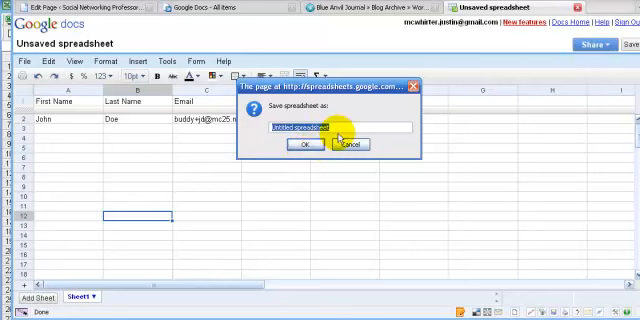
Name the spreadsheet 'test-import-sheet' in the Save spreadsheet as prompt.
{"action": "type", "text": "test"}
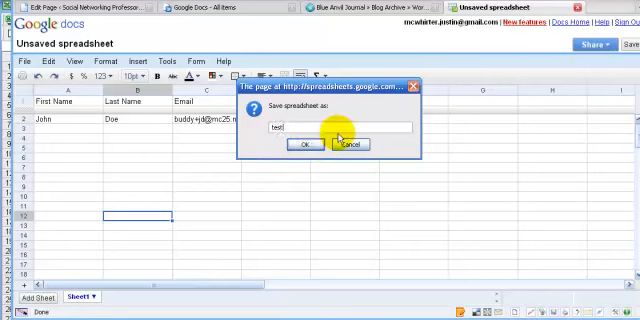
{"action": "type", "text": "-import"}
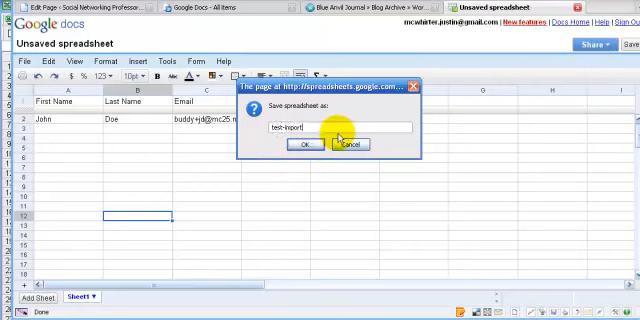
{"action": "type", "text": "-sheet"}
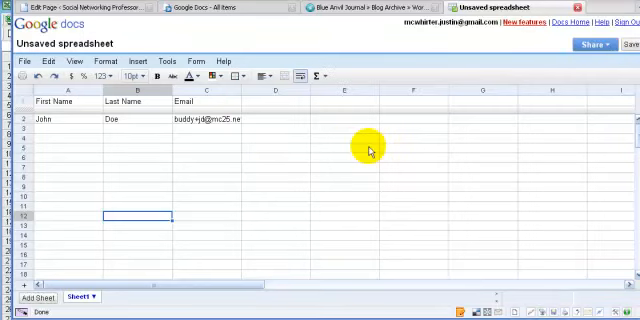
{"action": "mouse_move", "coordinate": [392, 152]}
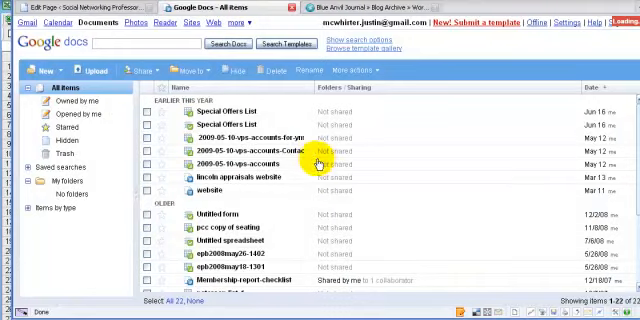
{"action": "mouse_move", "coordinate": [558, 158]}
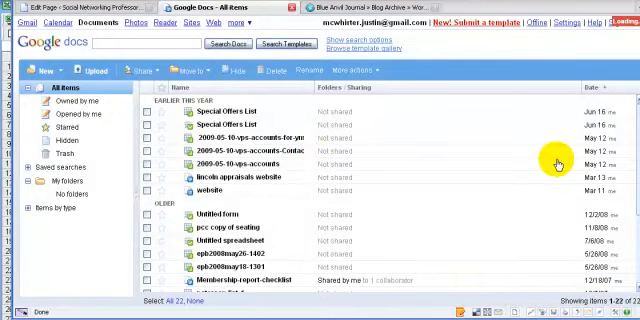
Select the newly saved test import sheet in the Docs All items list.
{"action": "scroll", "scroll_direction": "down", "scroll_amount": 3}
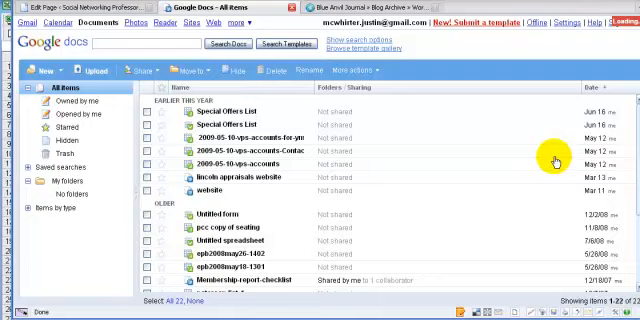
{"action": "scroll", "scroll_direction": "down", "scroll_amount": 3}
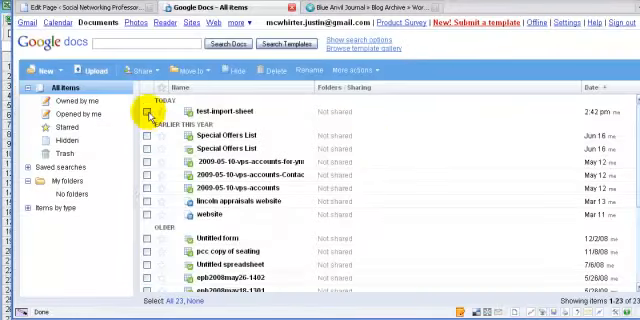
{"action": "left_click", "coordinate": [160, 110]}
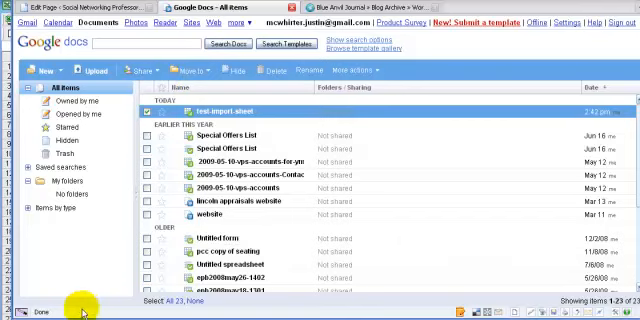
{"action": "mouse_move", "coordinate": [264, 218]}
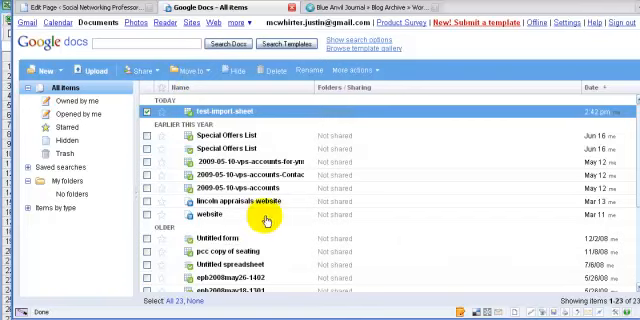